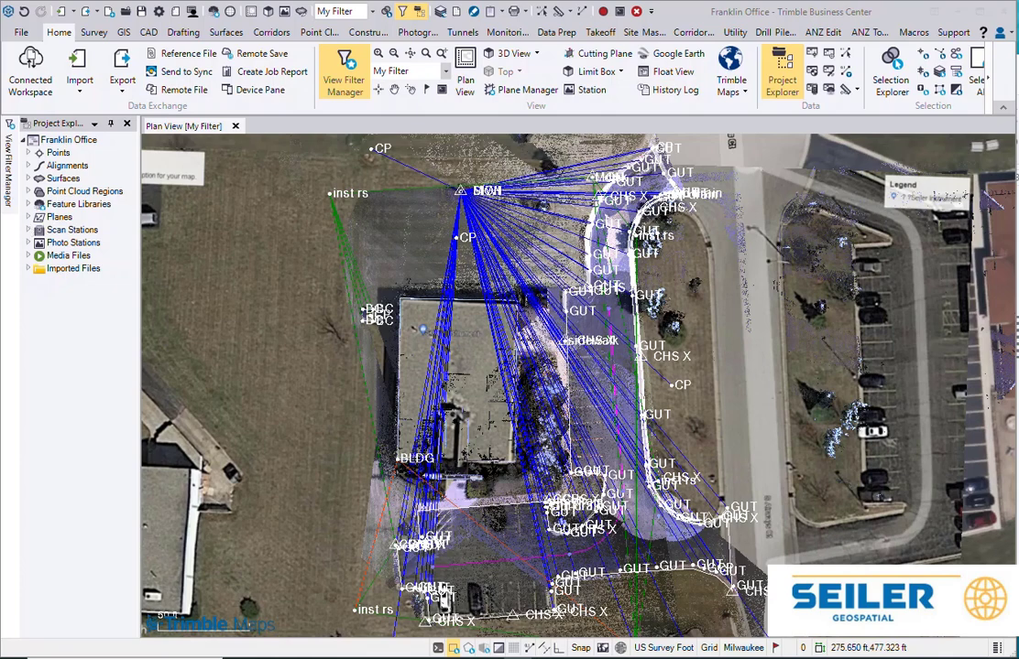
Open the View Filter Manager and a 3D view showing only OPTICAL filter data.
left_click(344, 71)
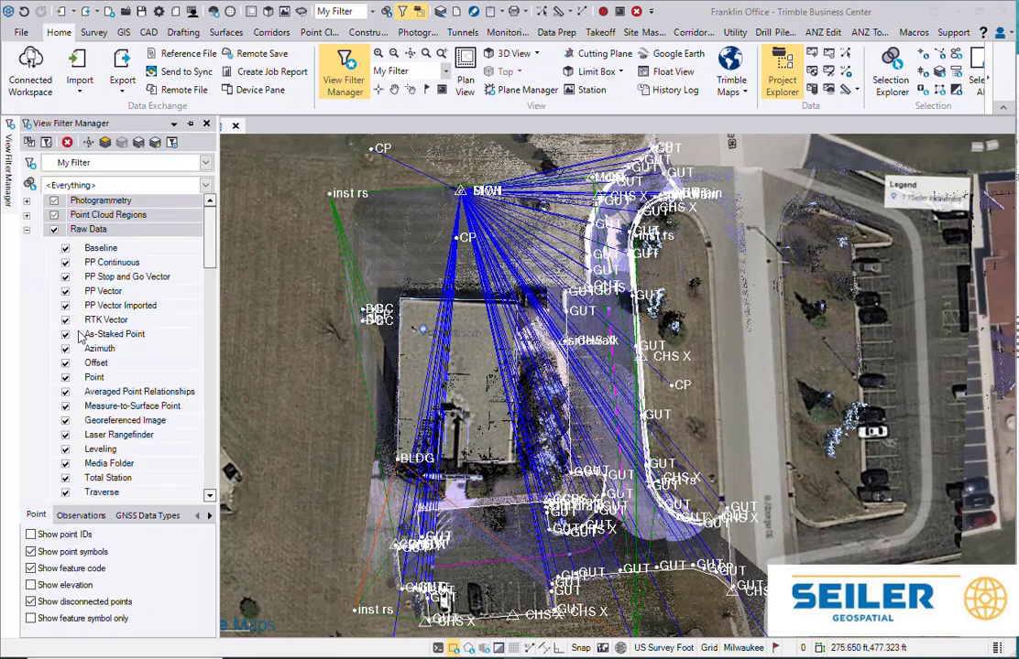
left_click(65, 319)
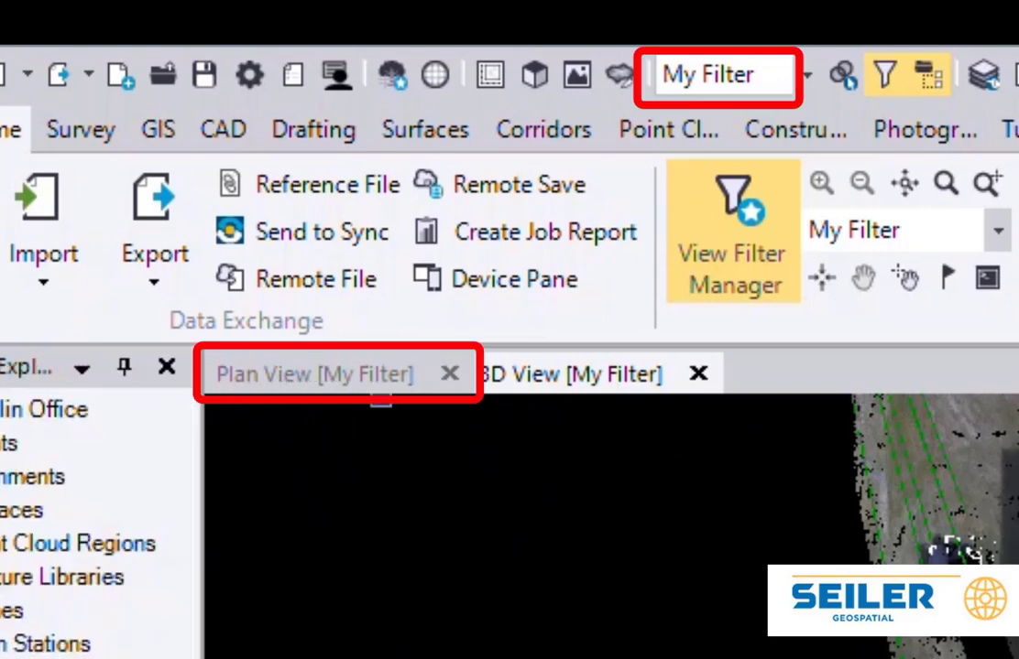
mouse_move(653, 405)
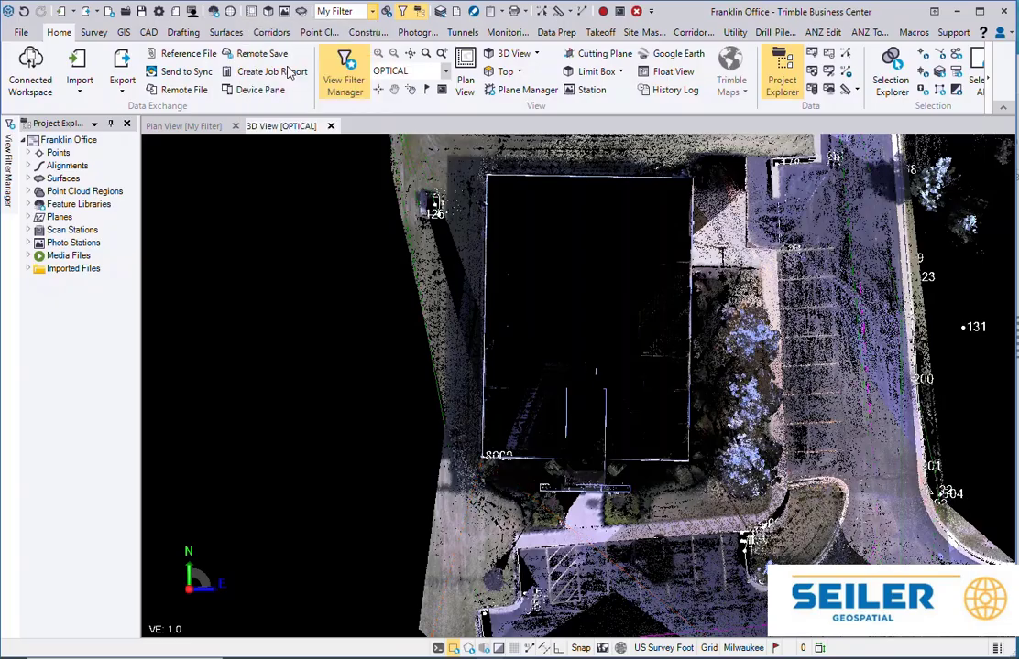
Switch the 3D view's filter to SCAN only to show the building point cloud.
left_click(342, 11)
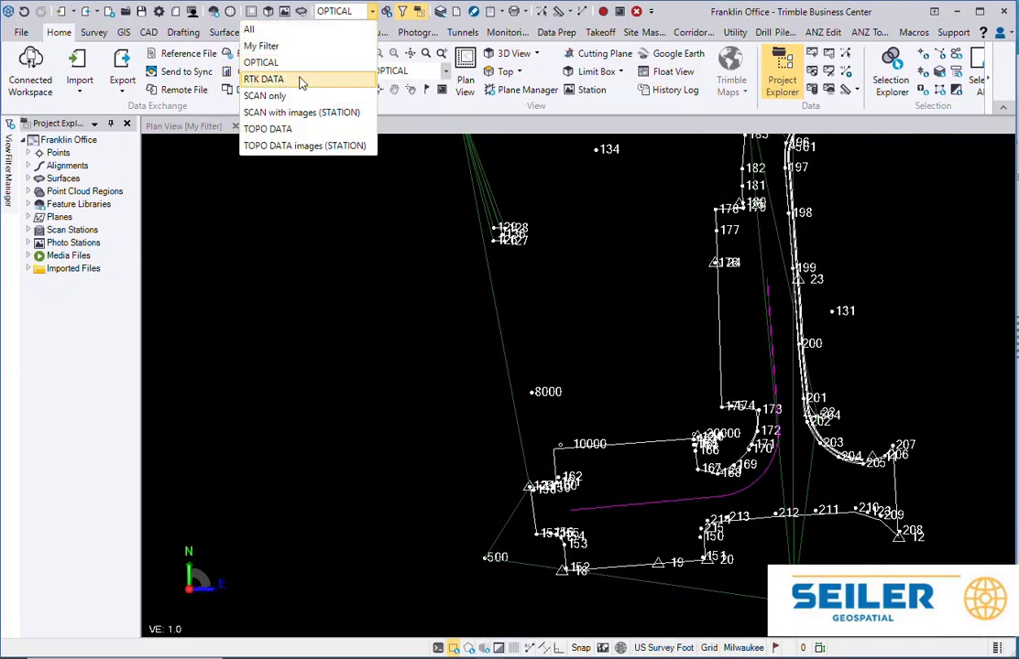
left_click(265, 96)
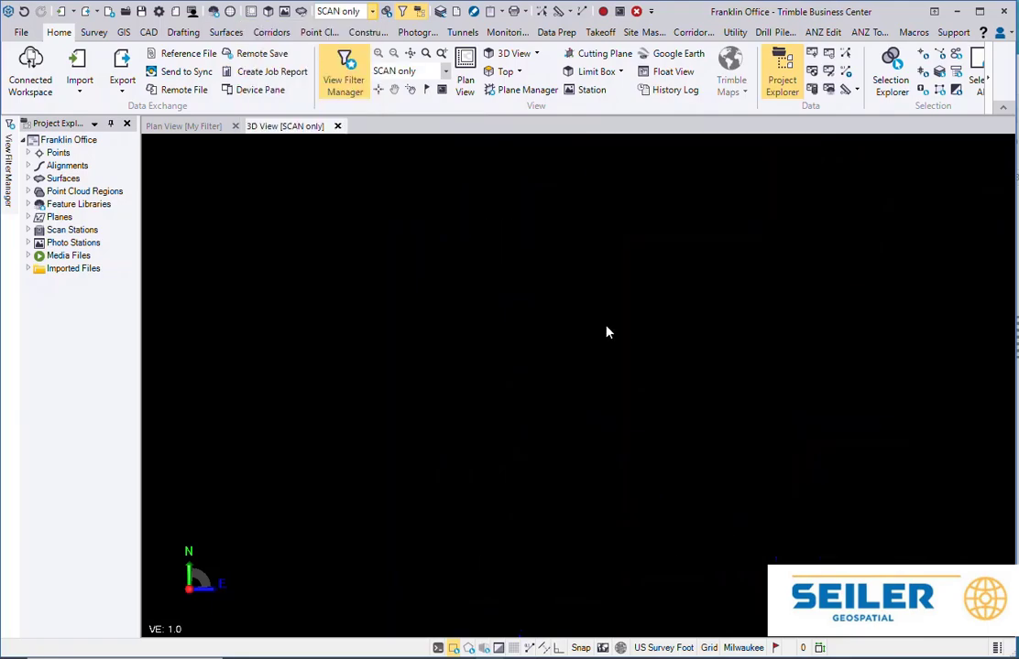
left_click(371, 11)
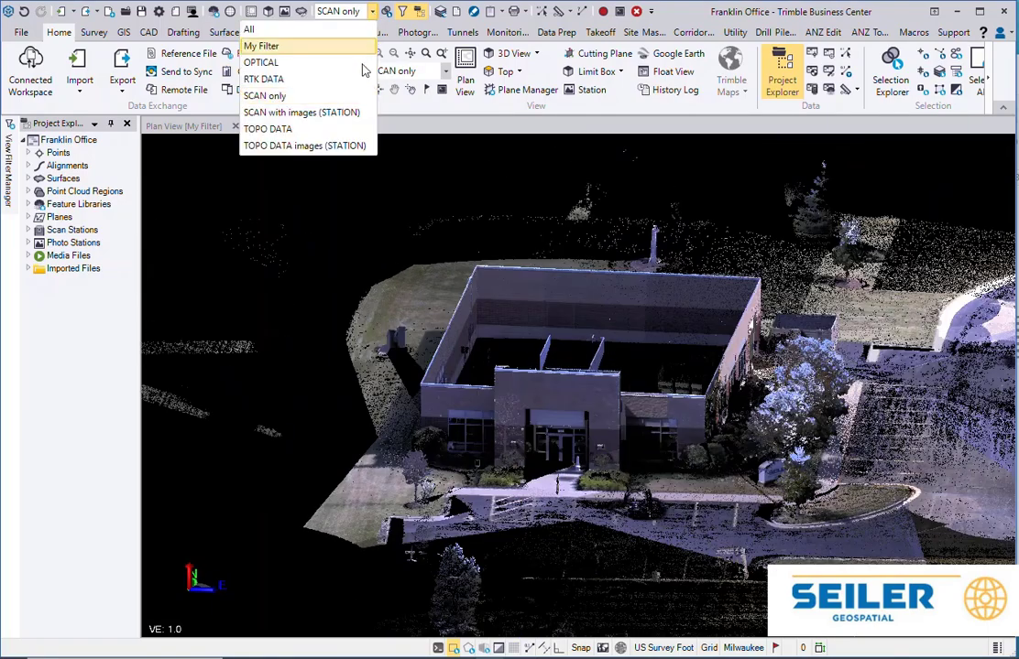
left_click(268, 128)
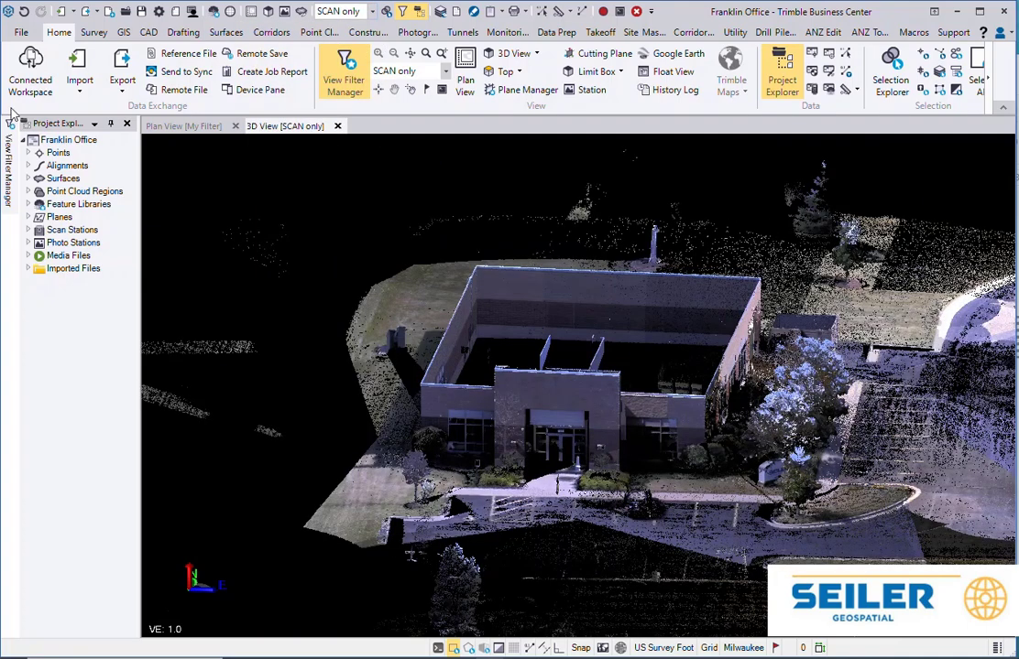
mouse_move(39, 288)
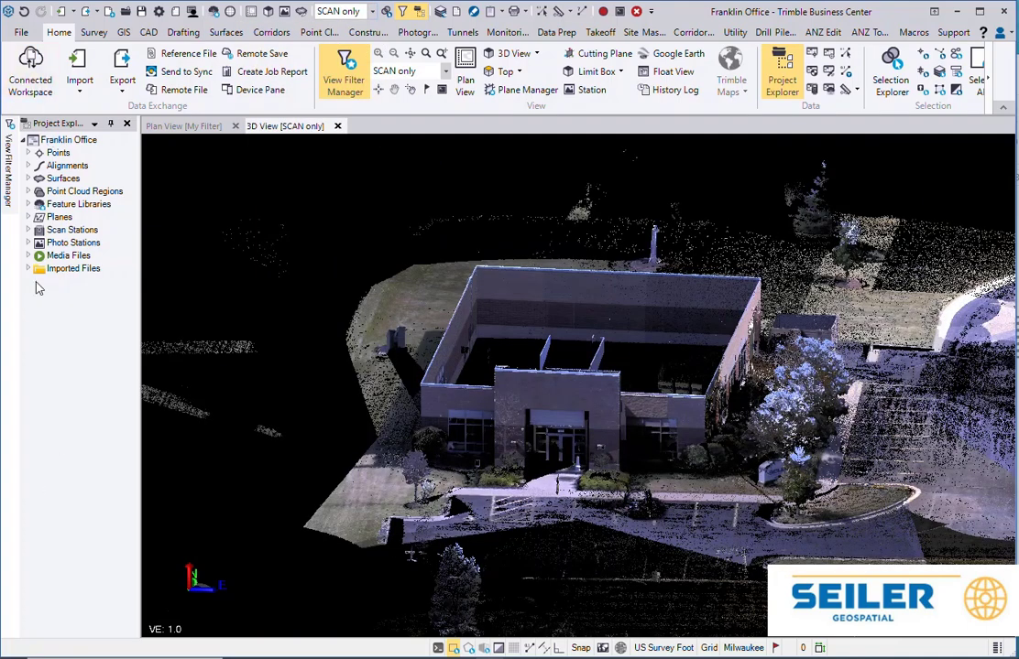
mouse_move(30, 460)
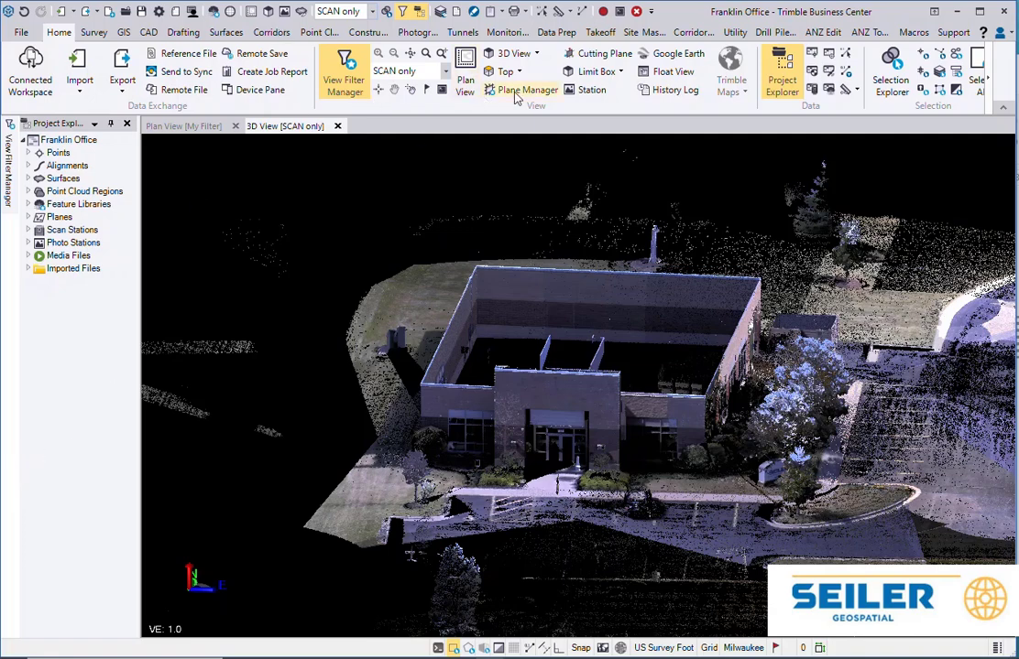
Open a station view from scan station S15 using the SCAN with images (STATION) filter.
left_click(590, 90)
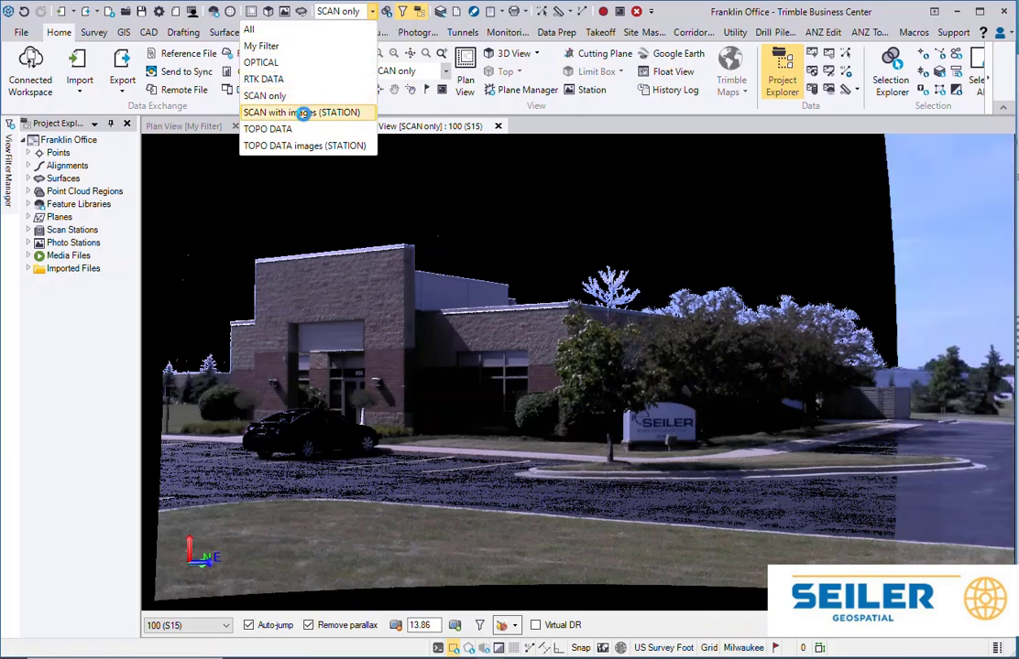
left_click(305, 112)
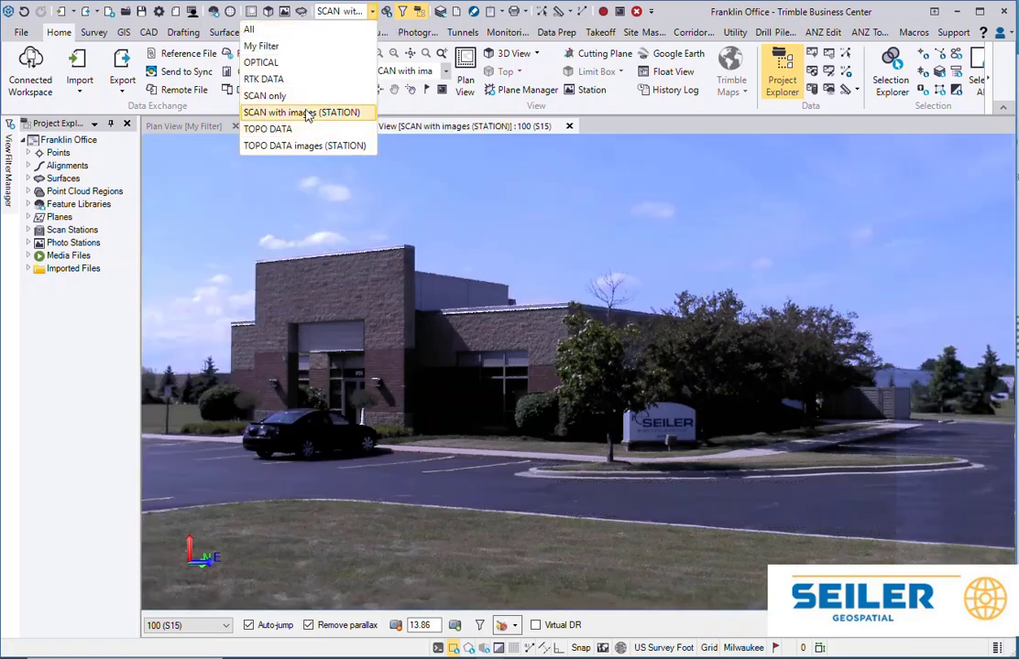
left_click(265, 97)
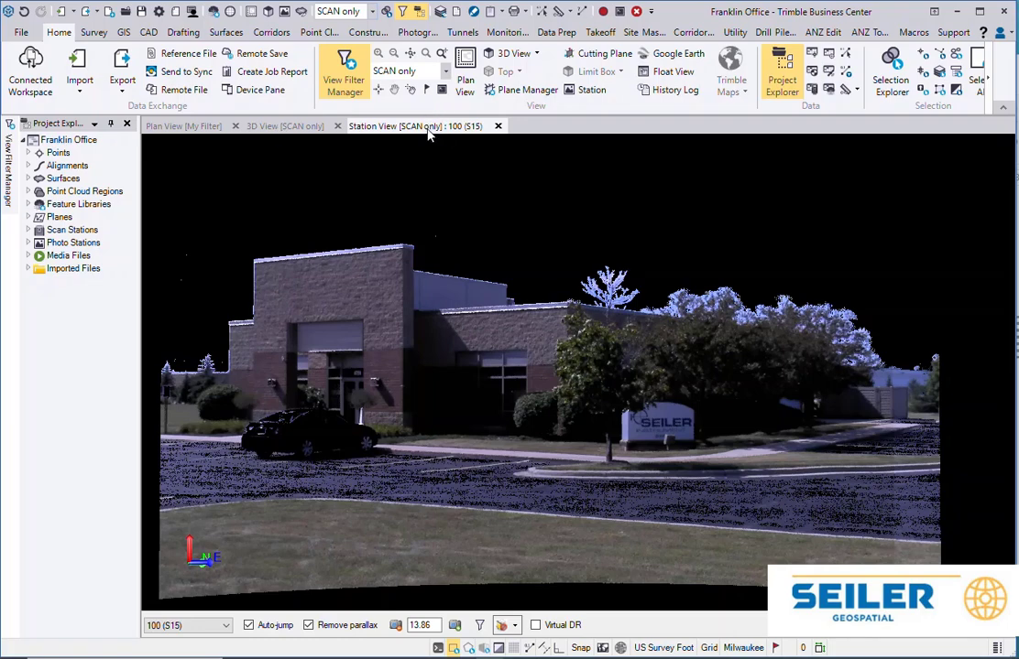
left_click(371, 11)
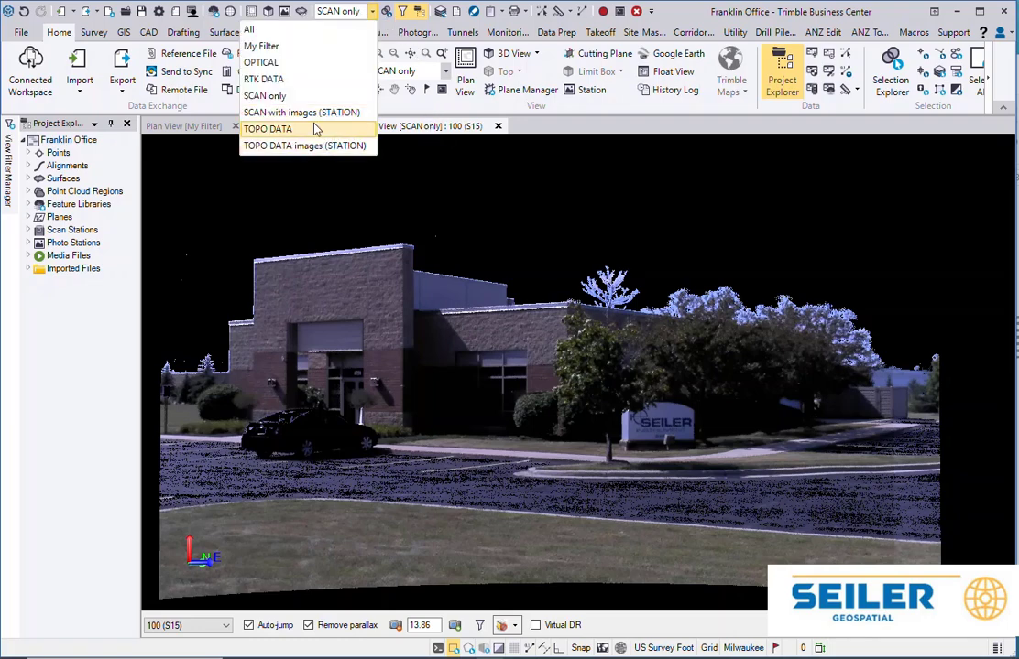
left_click(302, 112)
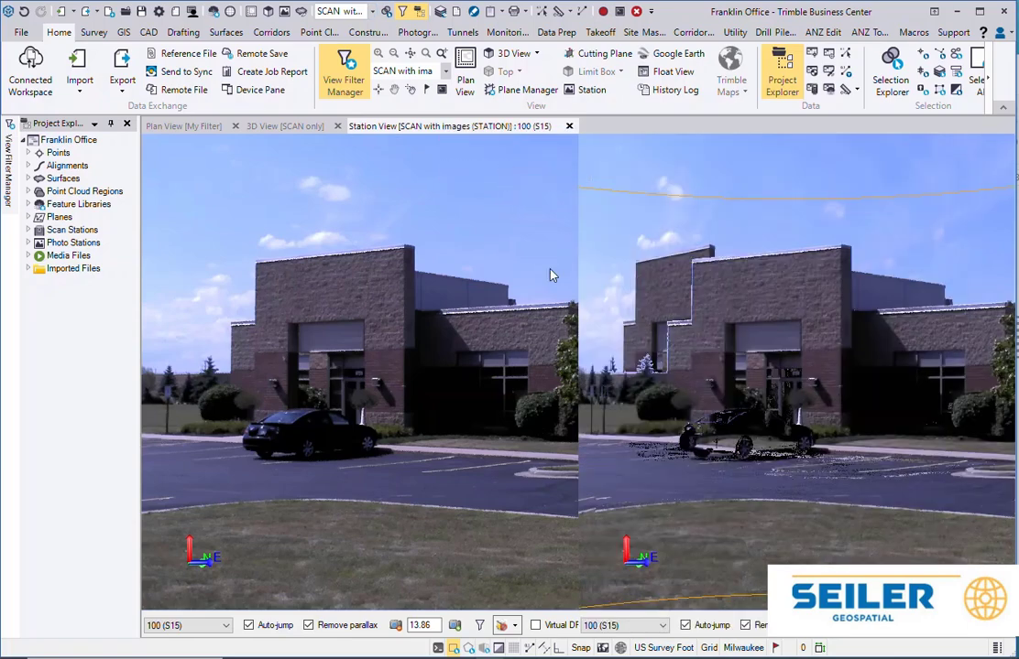
Tile the 3D view beside the station view and set the plan view to RTK DATA.
left_click(284, 125)
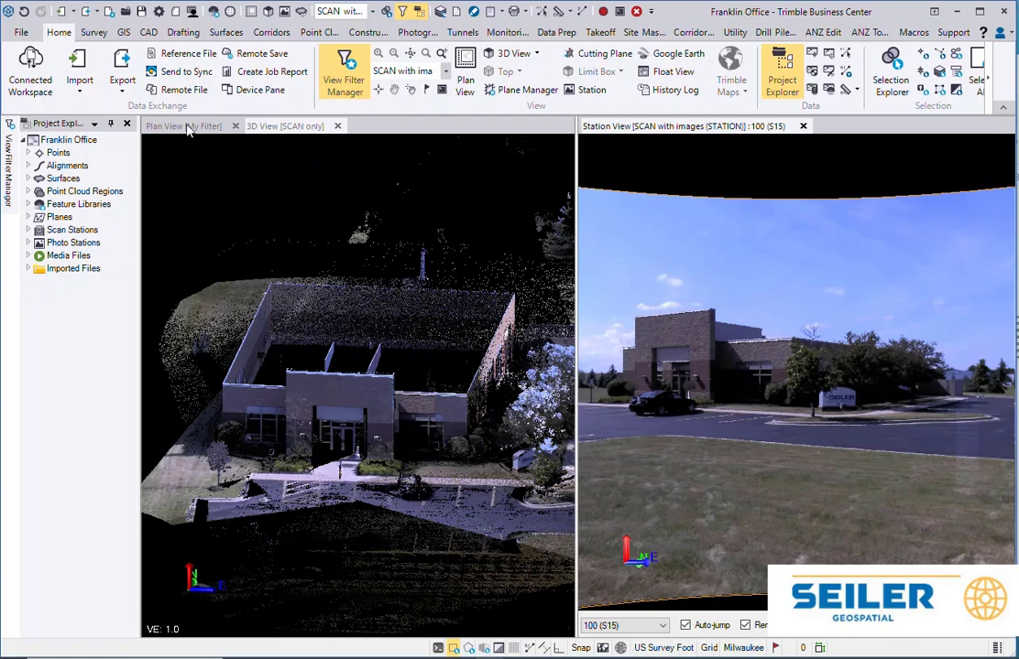
right_click(165, 126)
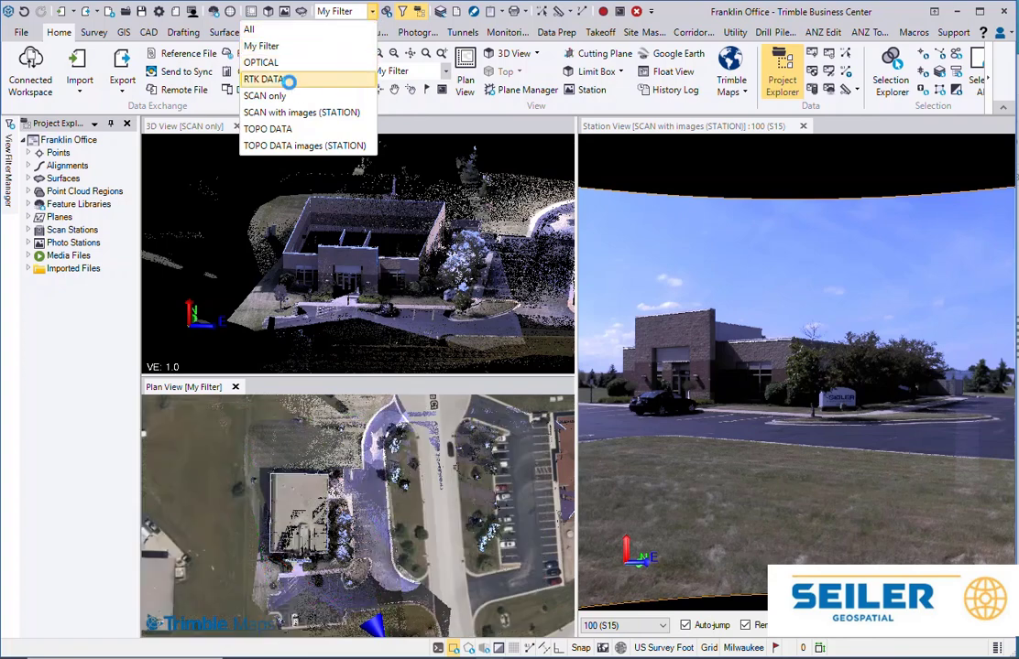
left_click(264, 79)
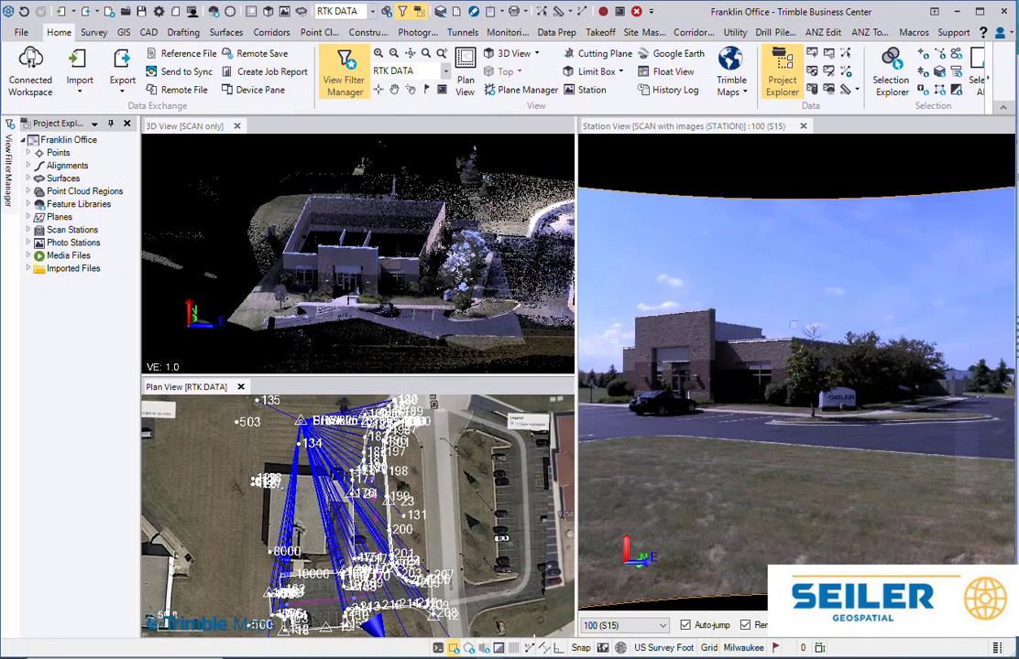
Copy the All filter as 'Level Data Only', excluding Photogrammetry and Raw Data, including Points.
left_click(344, 69)
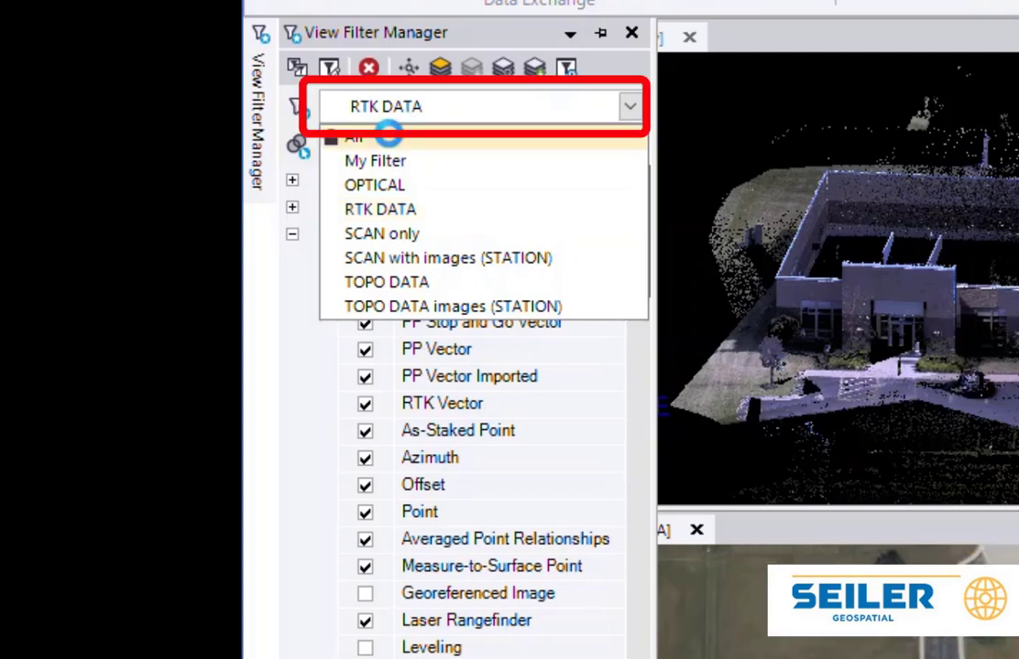
left_click(357, 135)
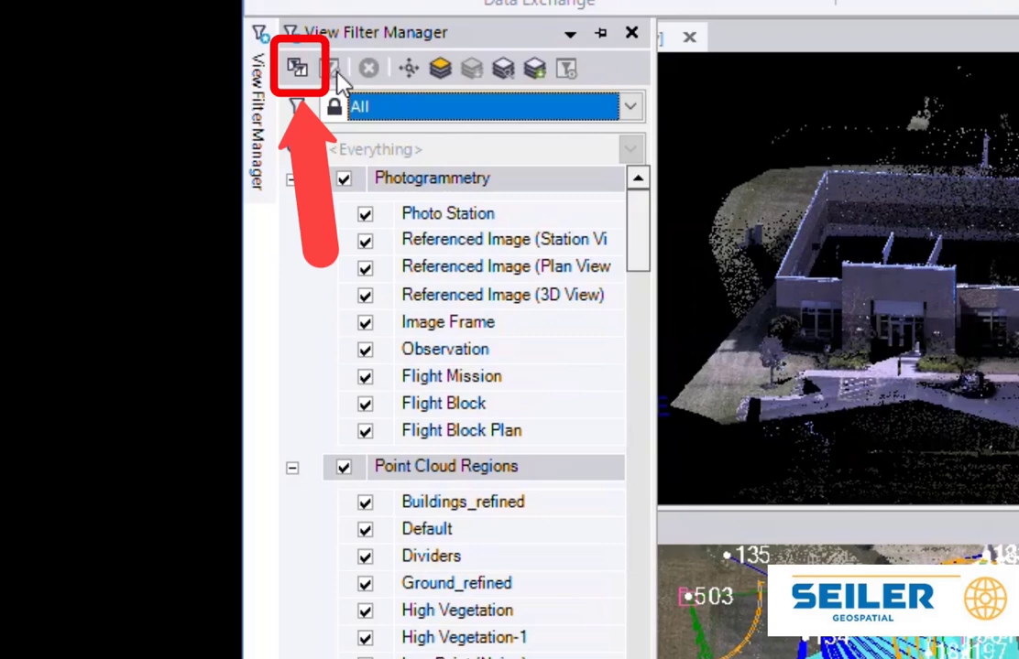
left_click(297, 67)
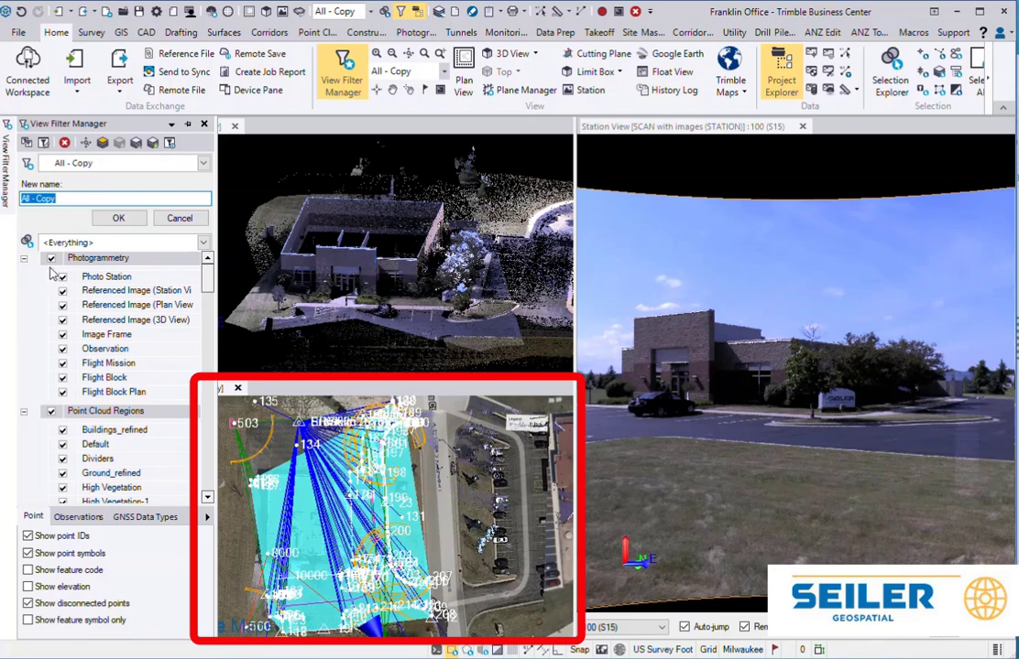
left_click(52, 258)
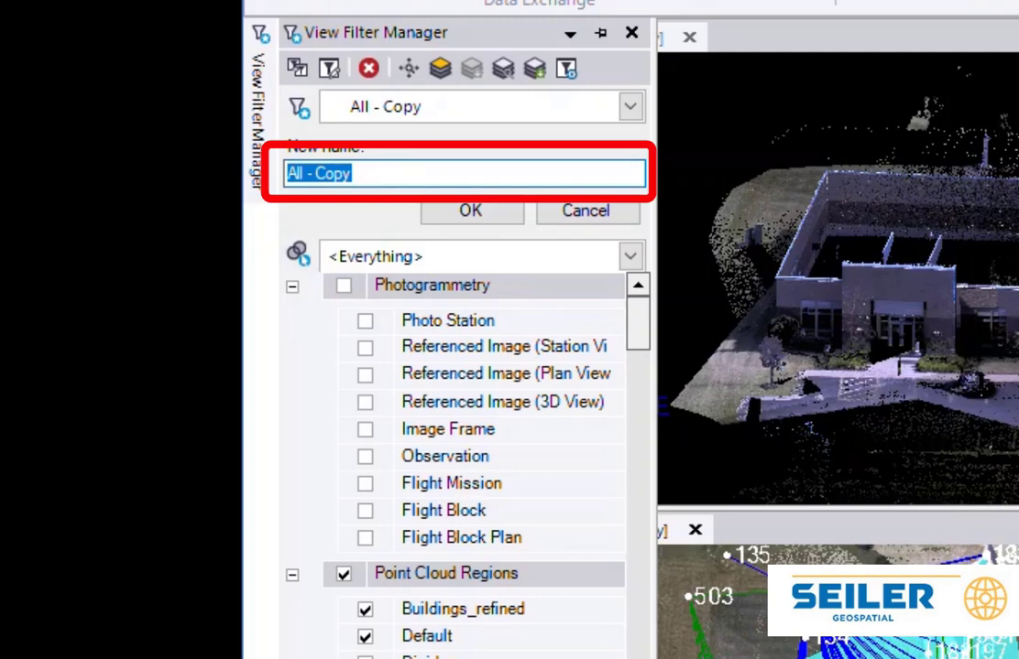
type("Level Data Only")
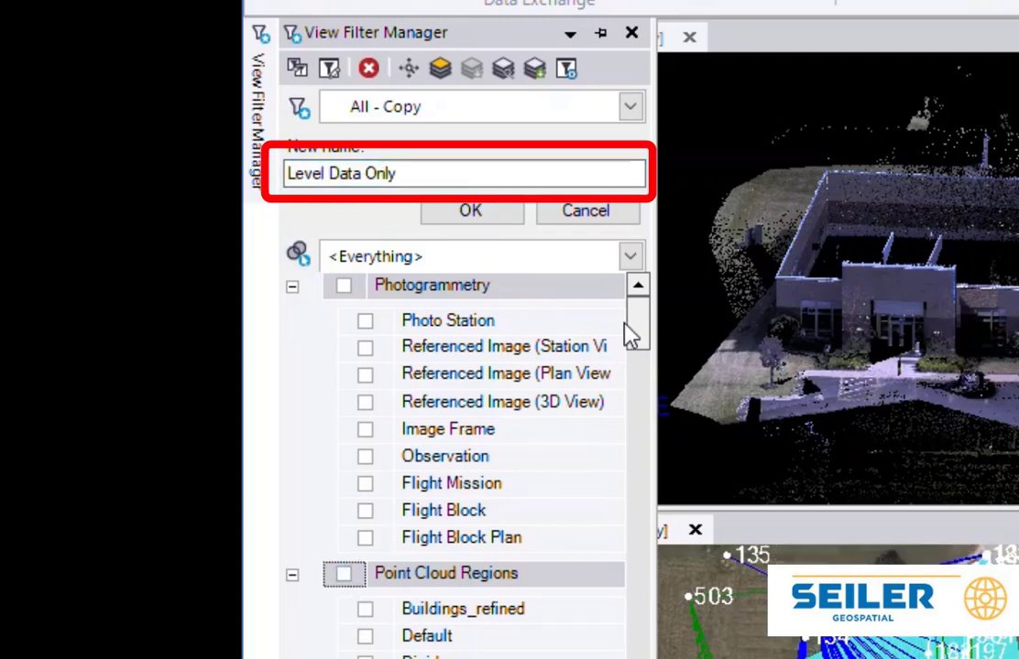
left_click(291, 284)
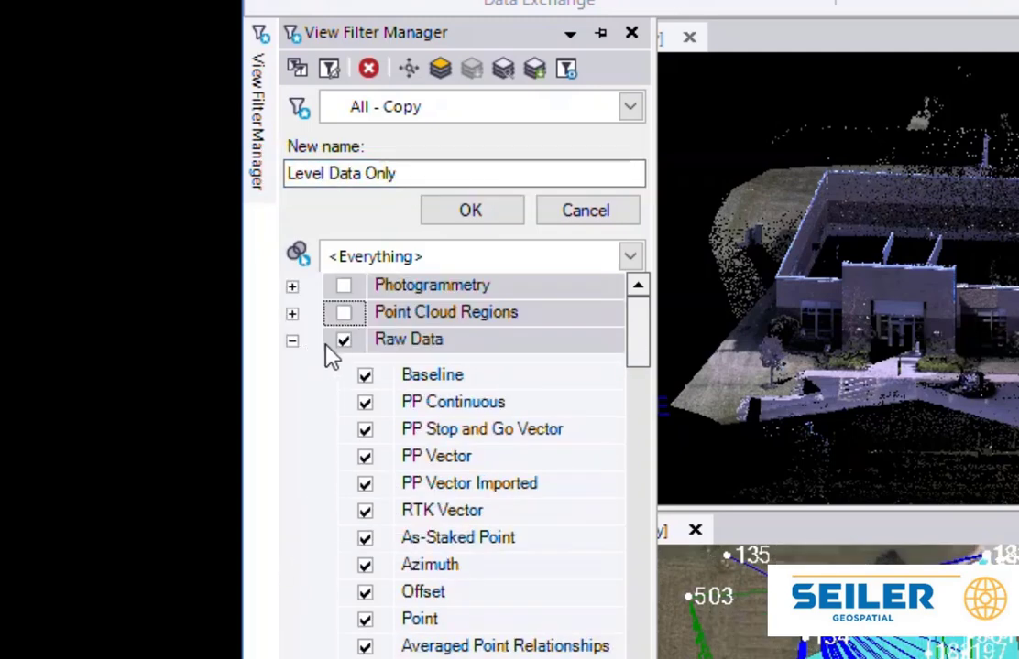
left_click(344, 339)
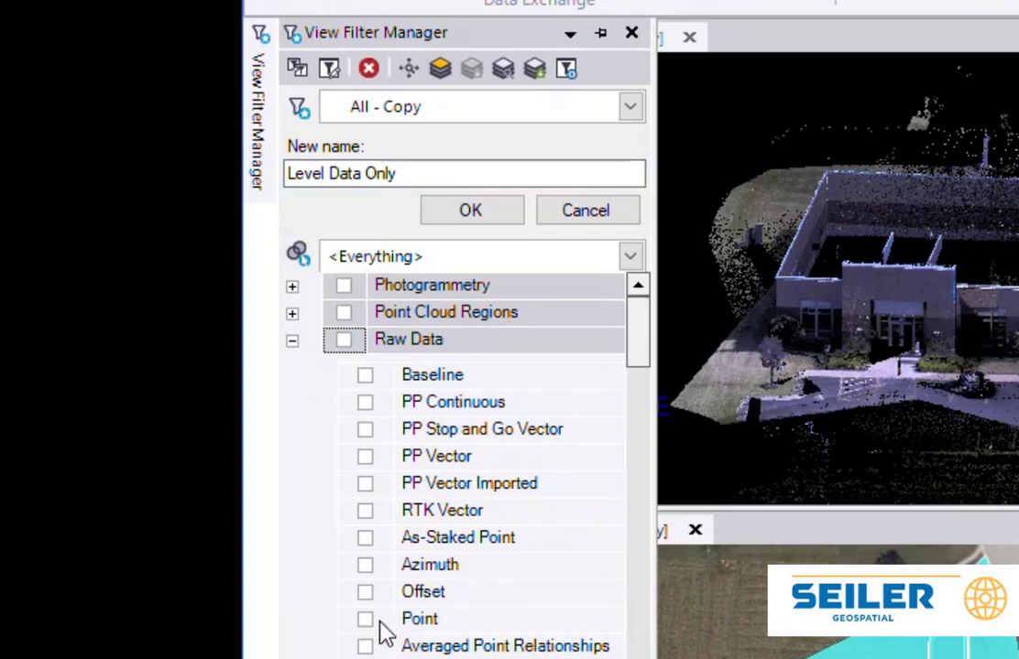
left_click(365, 619)
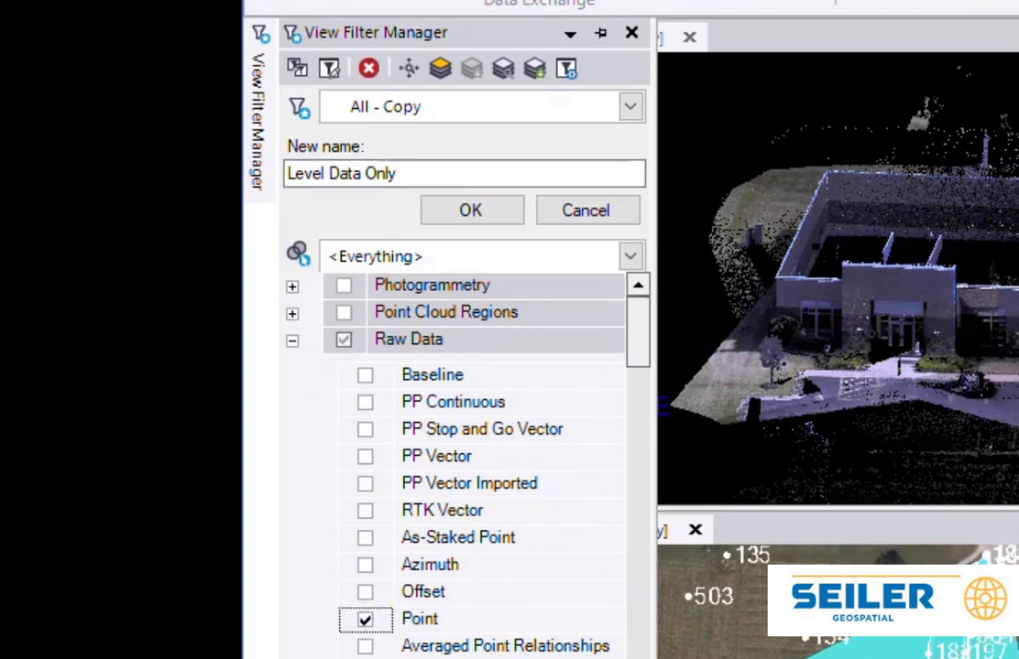
left_click(470, 209)
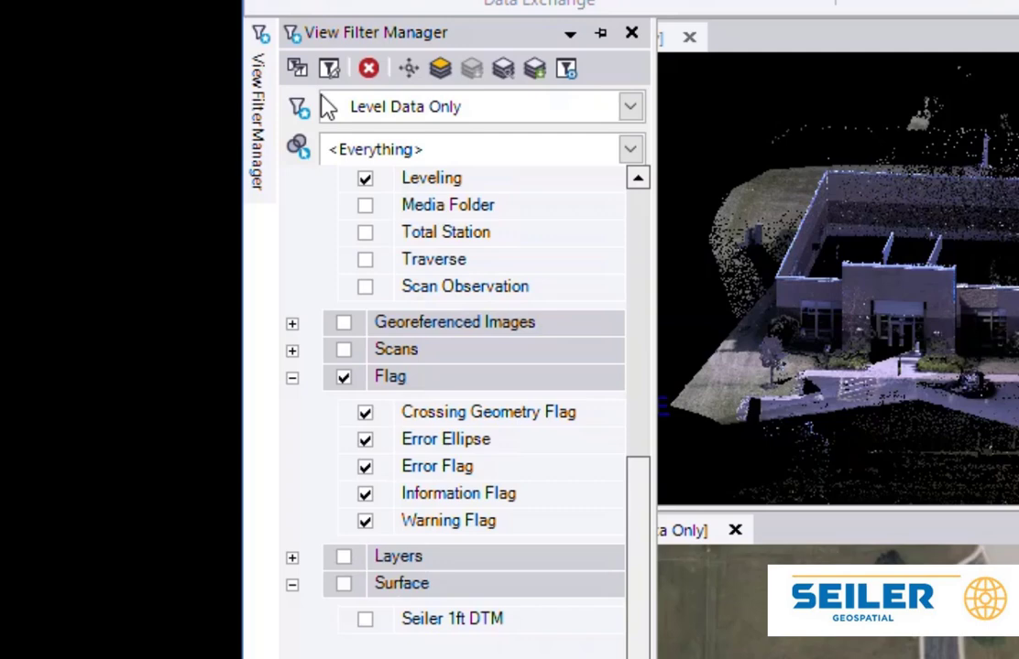
mouse_move(407, 117)
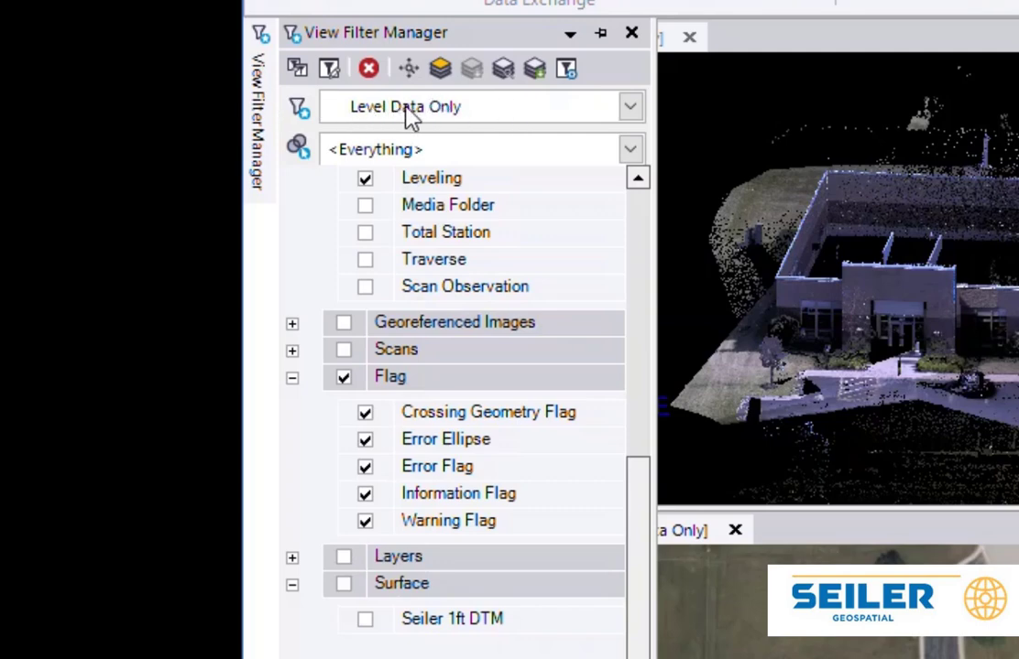
mouse_move(476, 122)
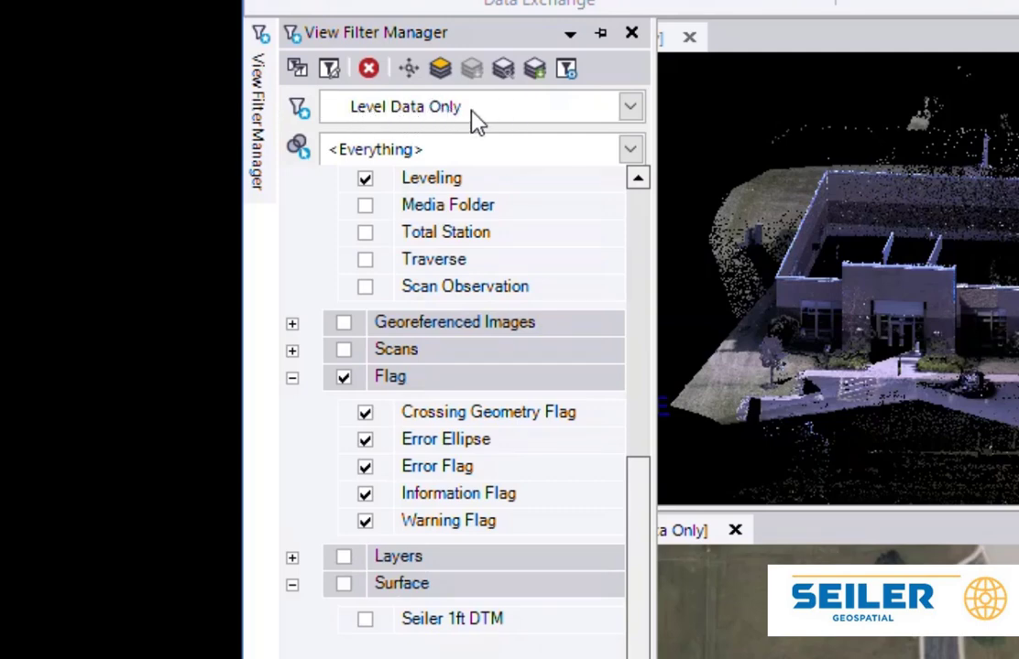
left_click(631, 106)
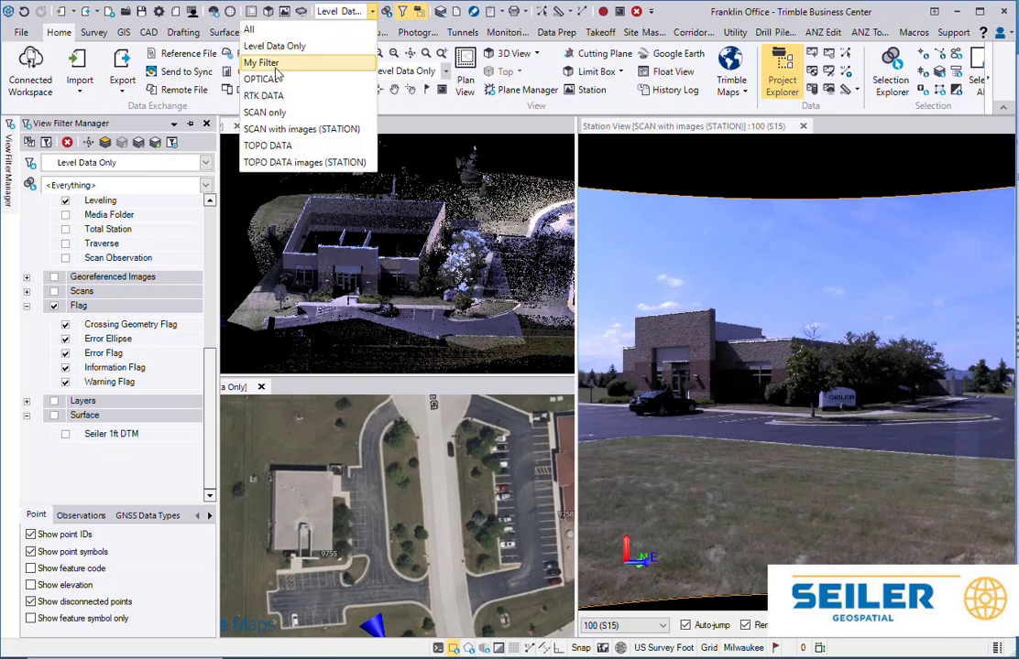
left_click(261, 78)
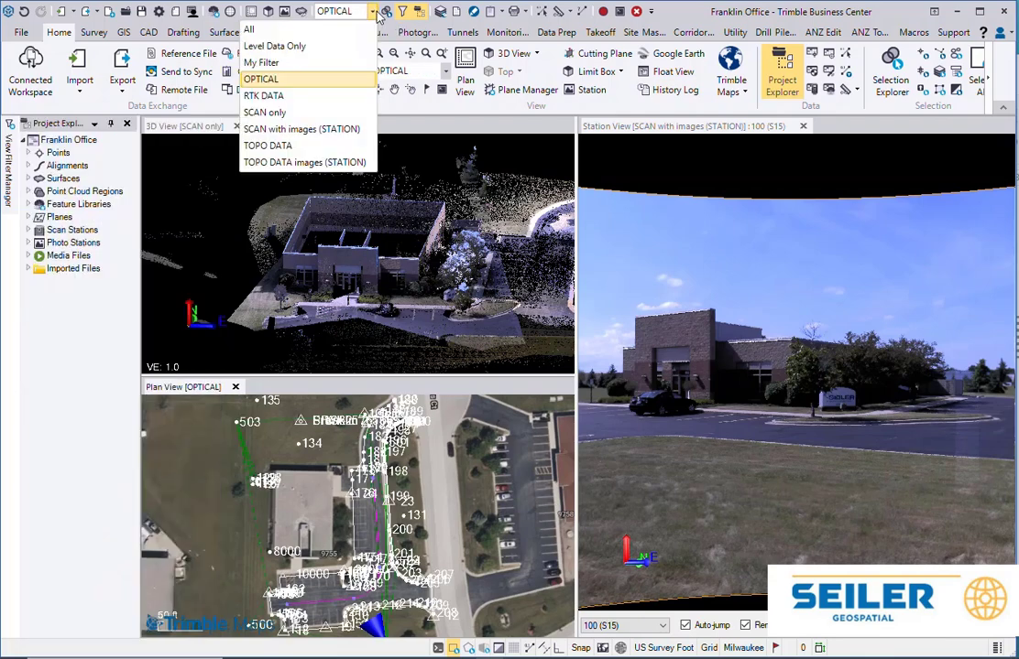
left_click(263, 95)
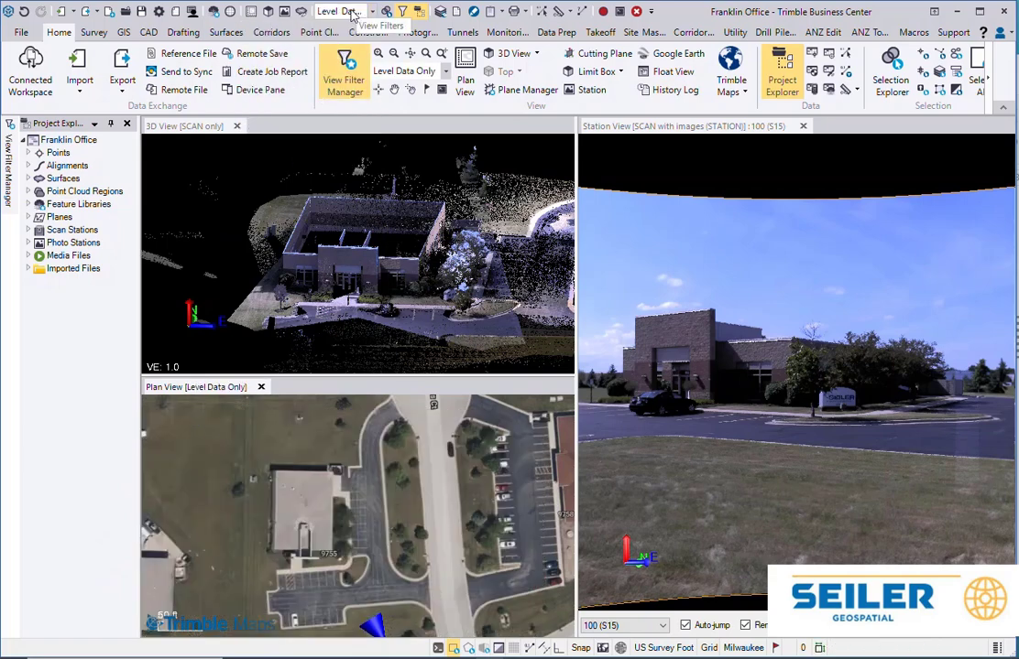
left_click(343, 69)
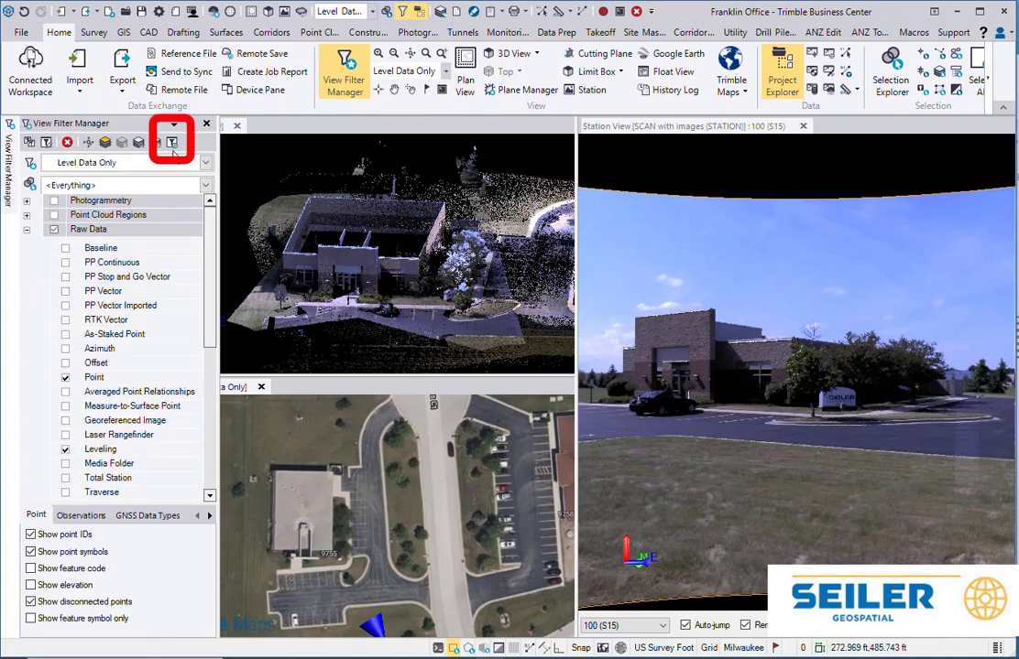
In Level Data Only advanced settings, make Baseline and PP Vector data unselectable.
left_click(171, 142)
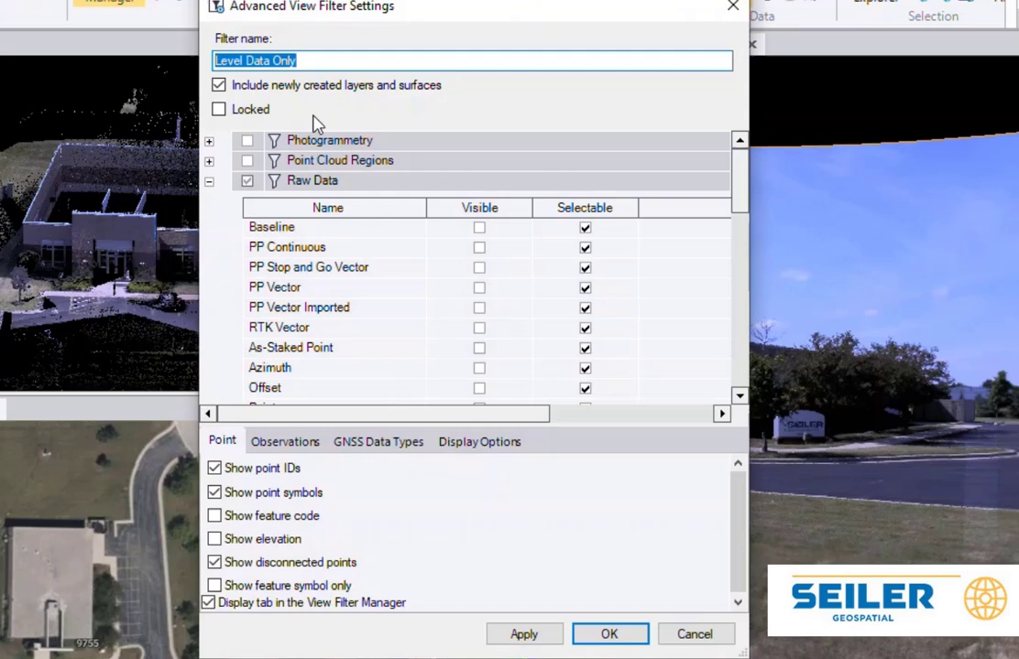
mouse_move(504, 205)
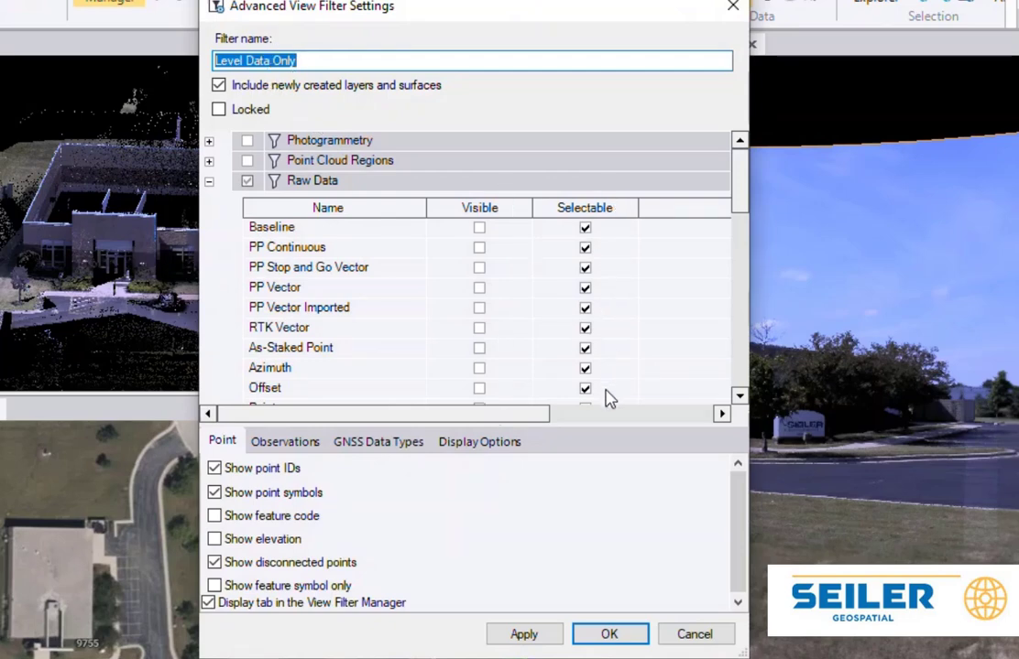
mouse_move(373, 608)
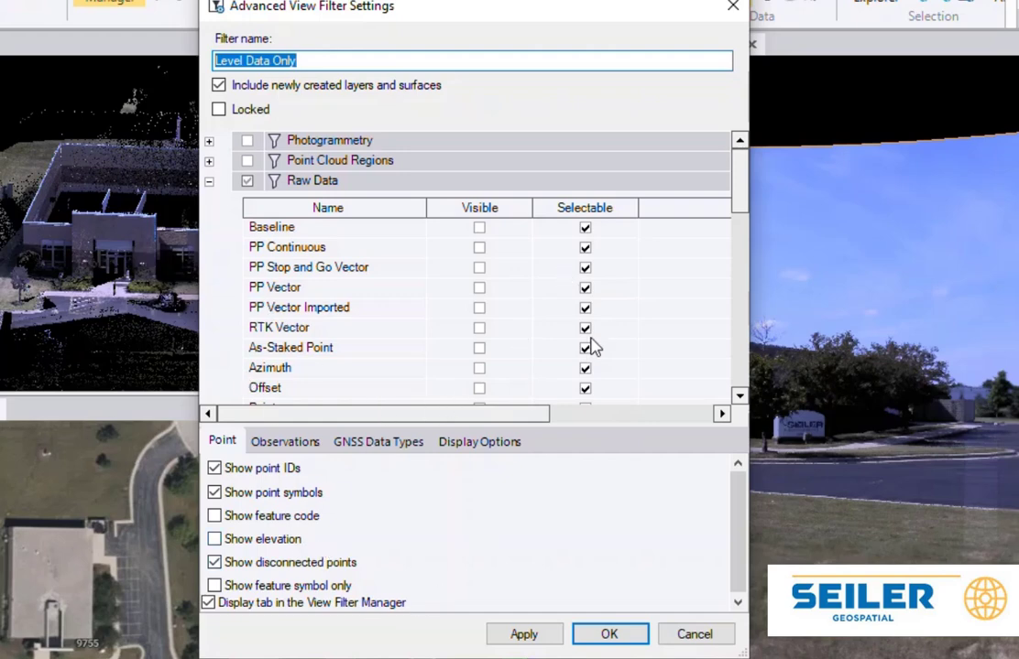
left_click(585, 227)
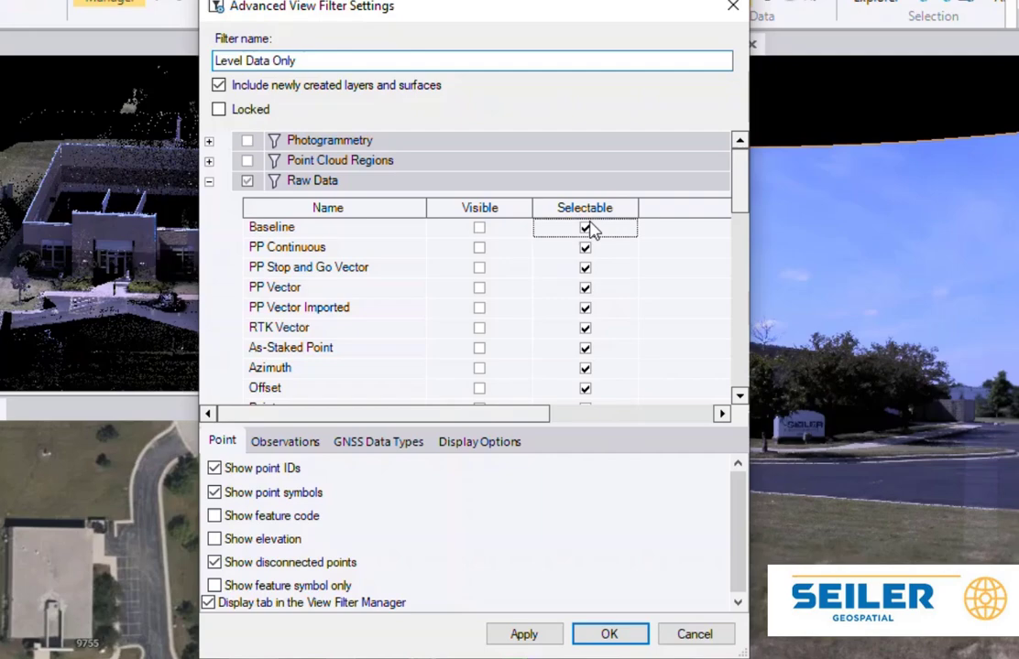
left_click(584, 226)
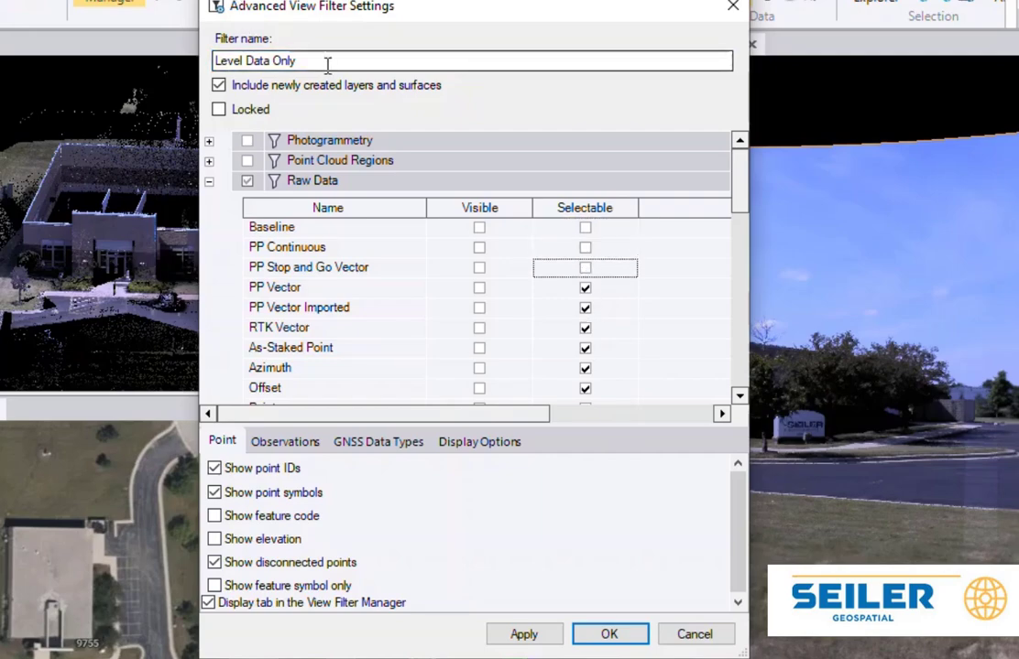
left_click(610, 634)
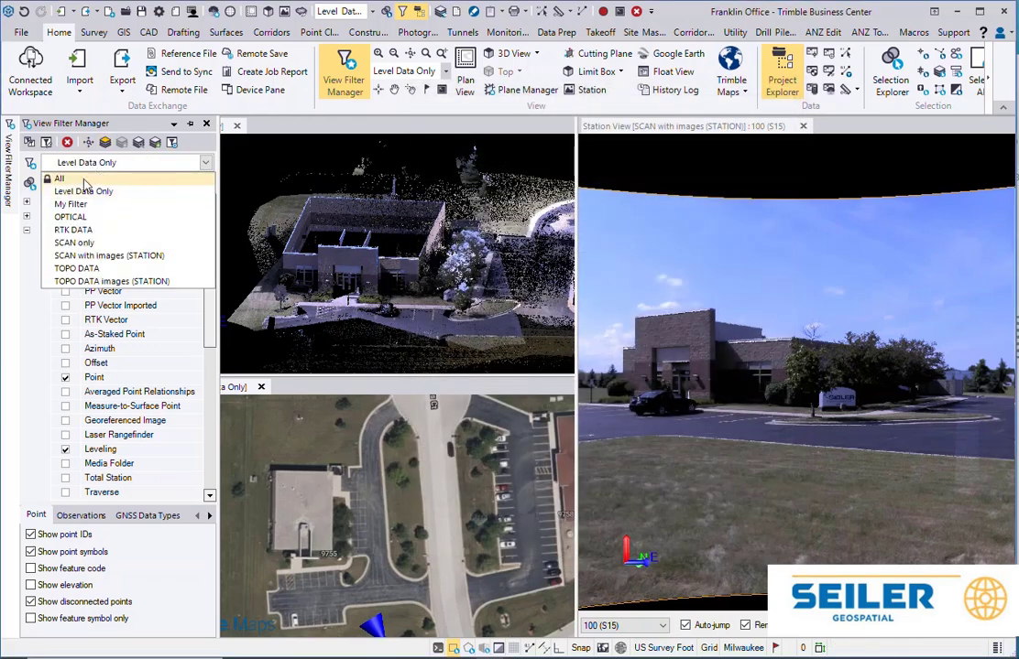
Lock the SCAN only filter through its advanced settings.
left_click(74, 242)
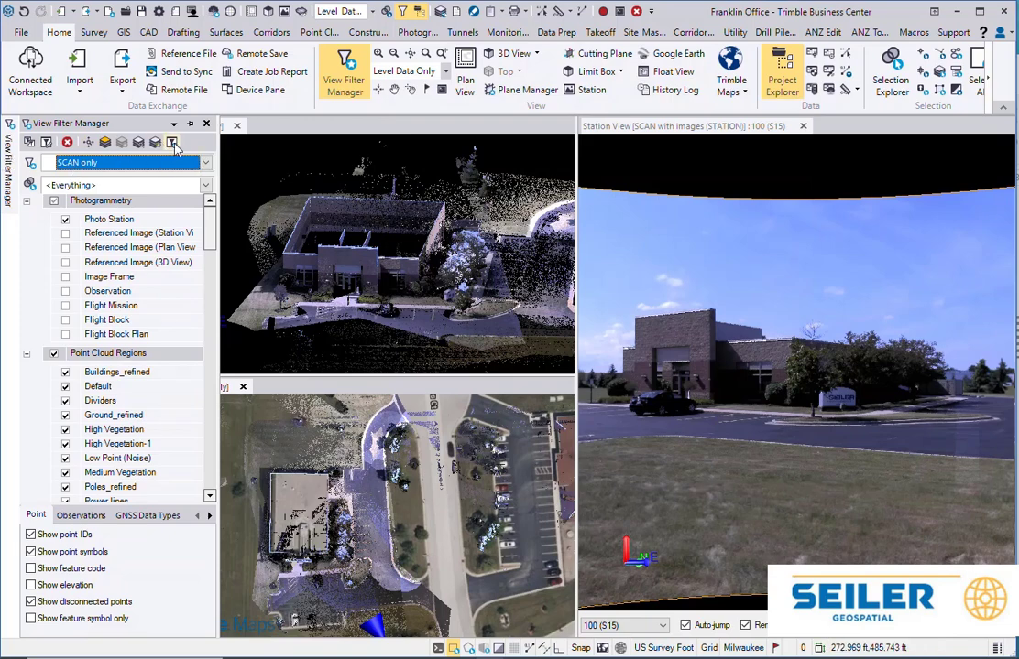
left_click(172, 142)
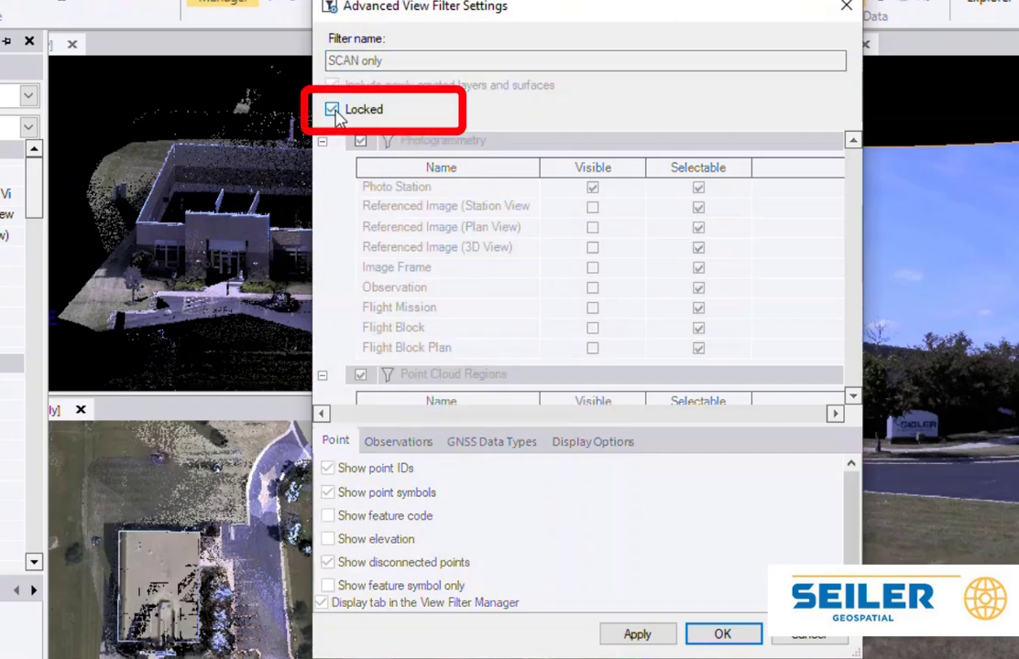
left_click(722, 634)
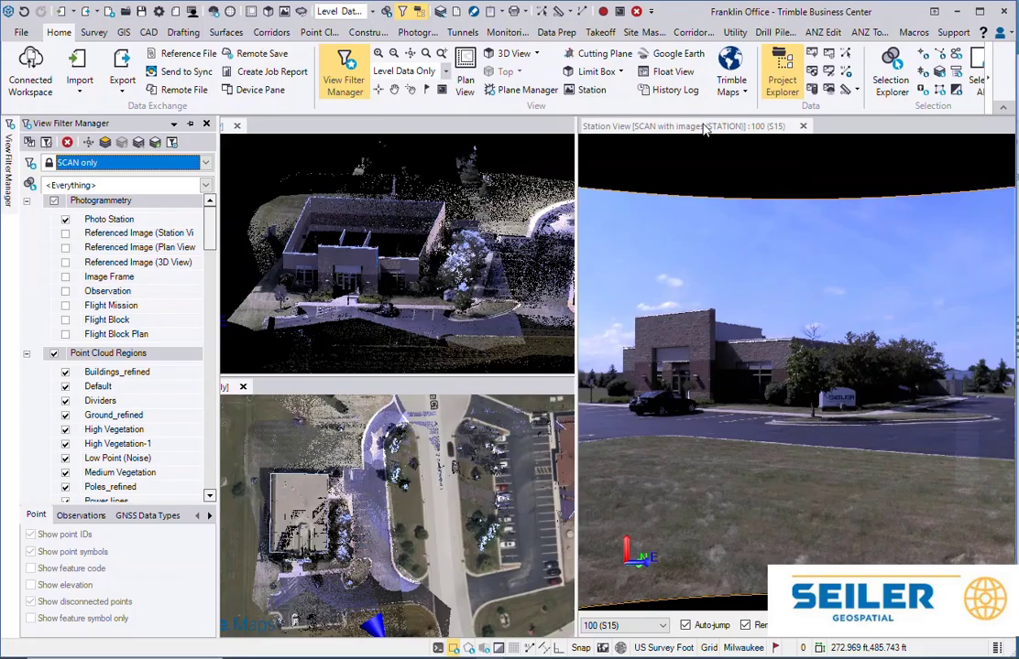
Apply SCAN only to the station view and restore the project data tree panel.
left_click(341, 11)
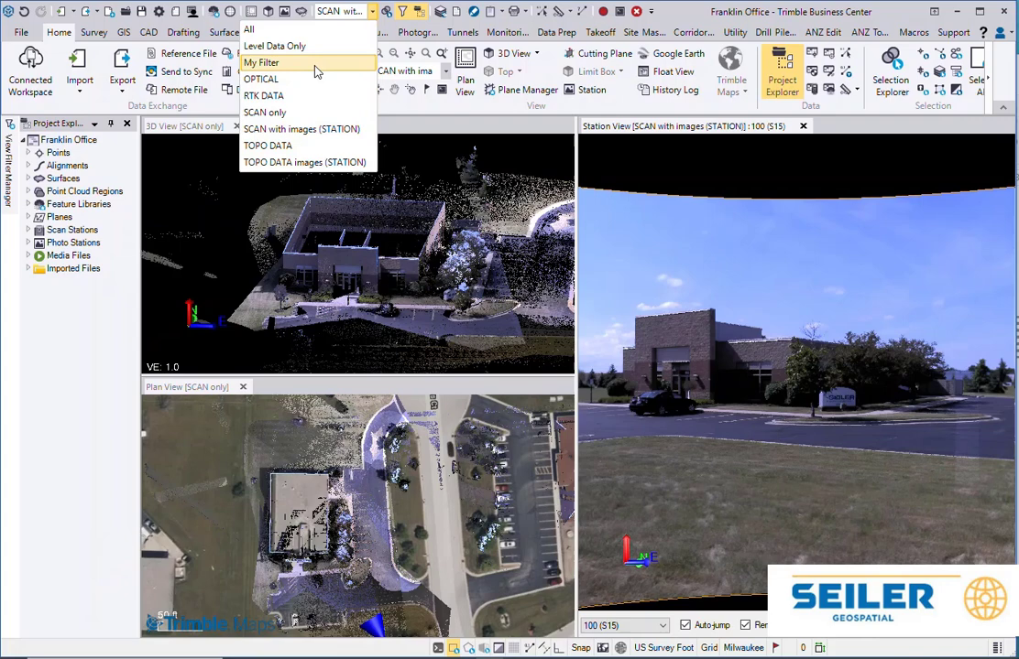
left_click(264, 112)
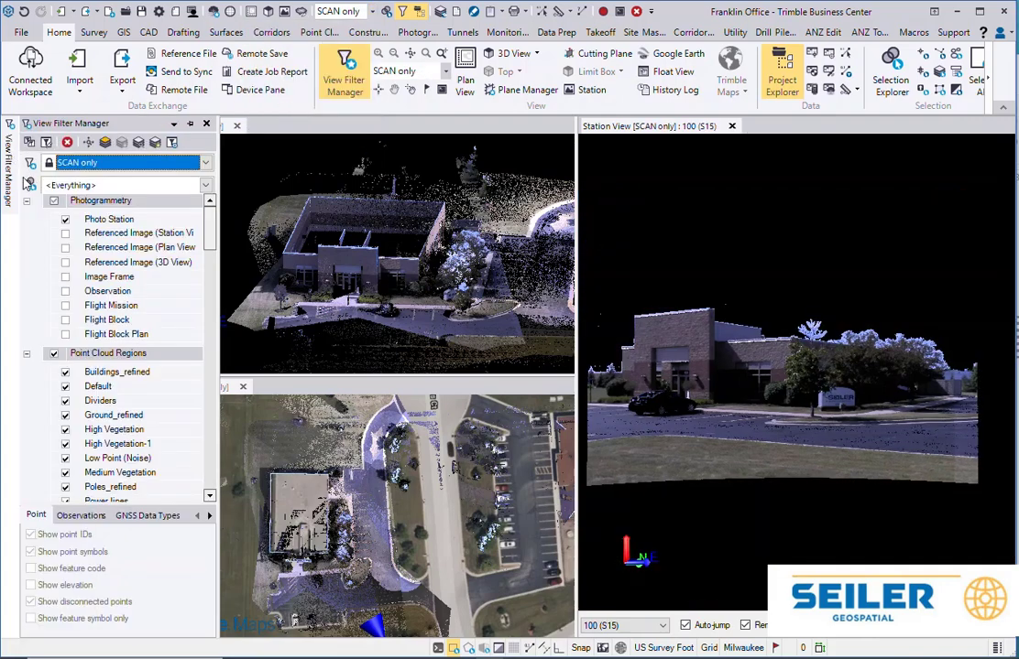
left_click(205, 162)
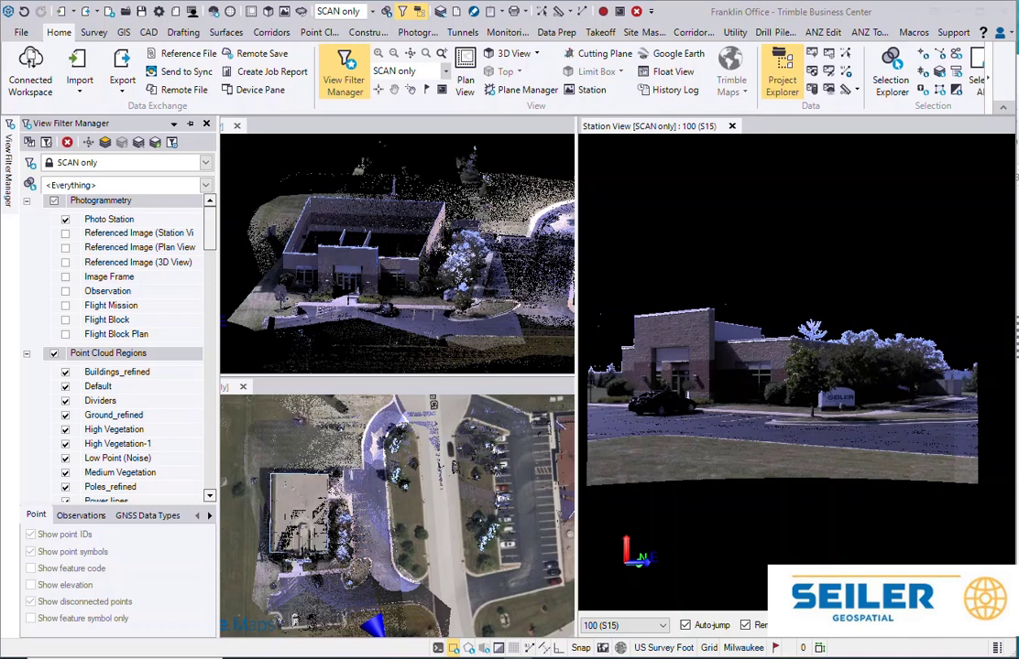
left_click(781, 69)
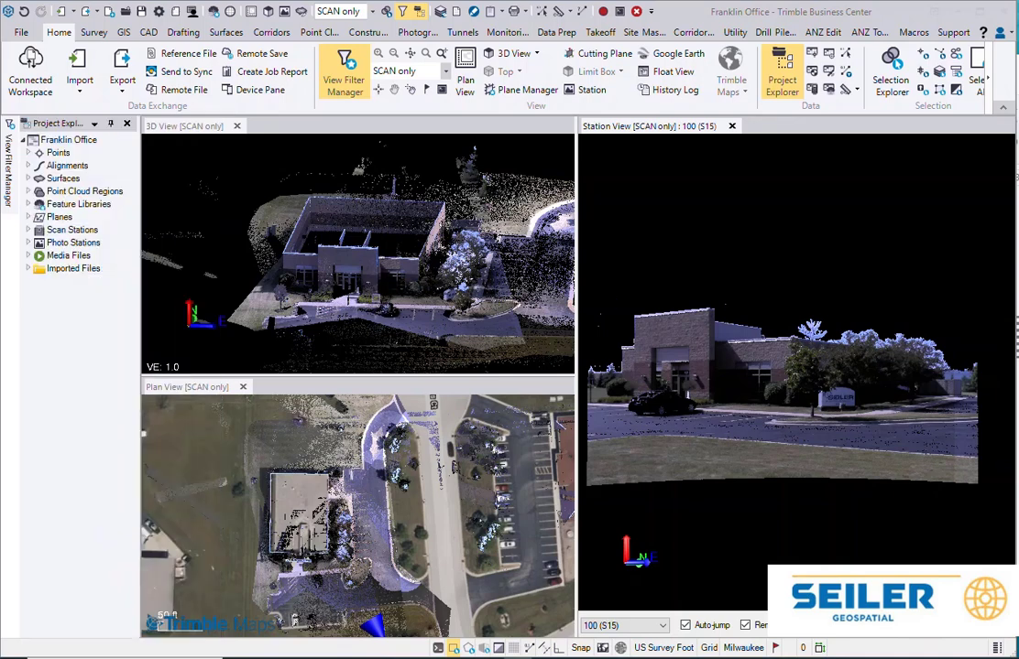